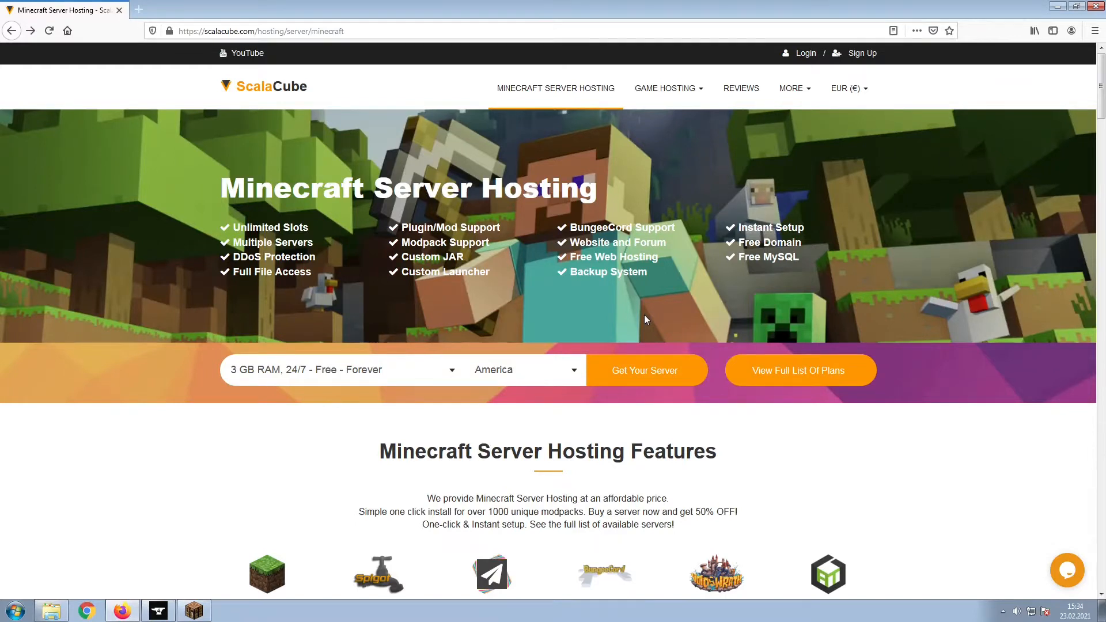
{"action": "mouse_move", "coordinate": [646, 341]}
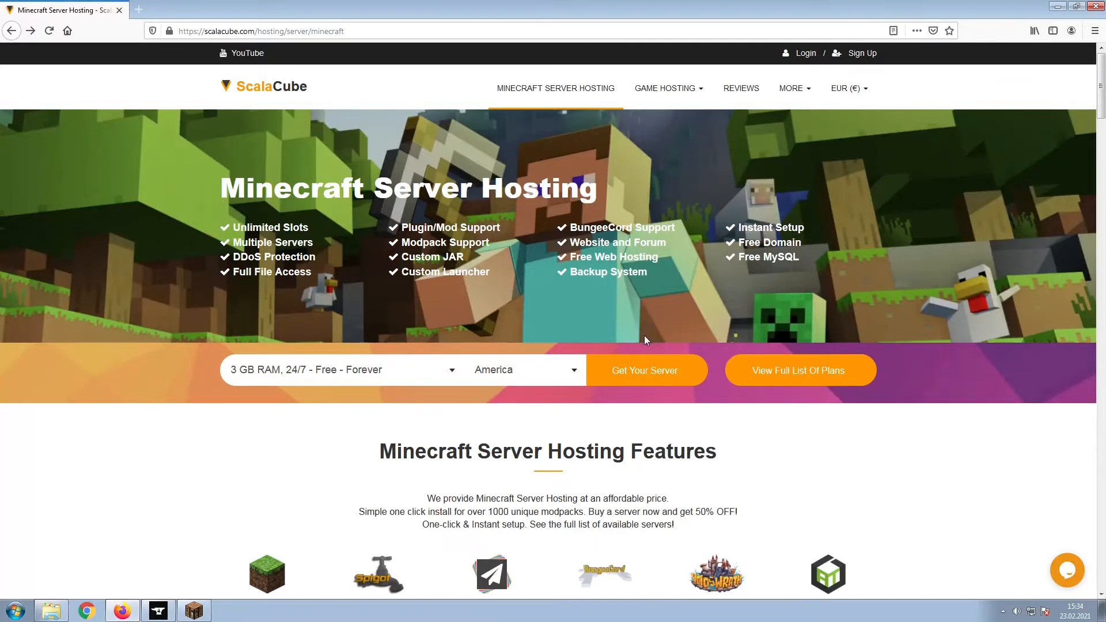
- Start a new server plan in America and add the 'Modded one block' game server
{"action": "left_click", "coordinate": [644, 369]}
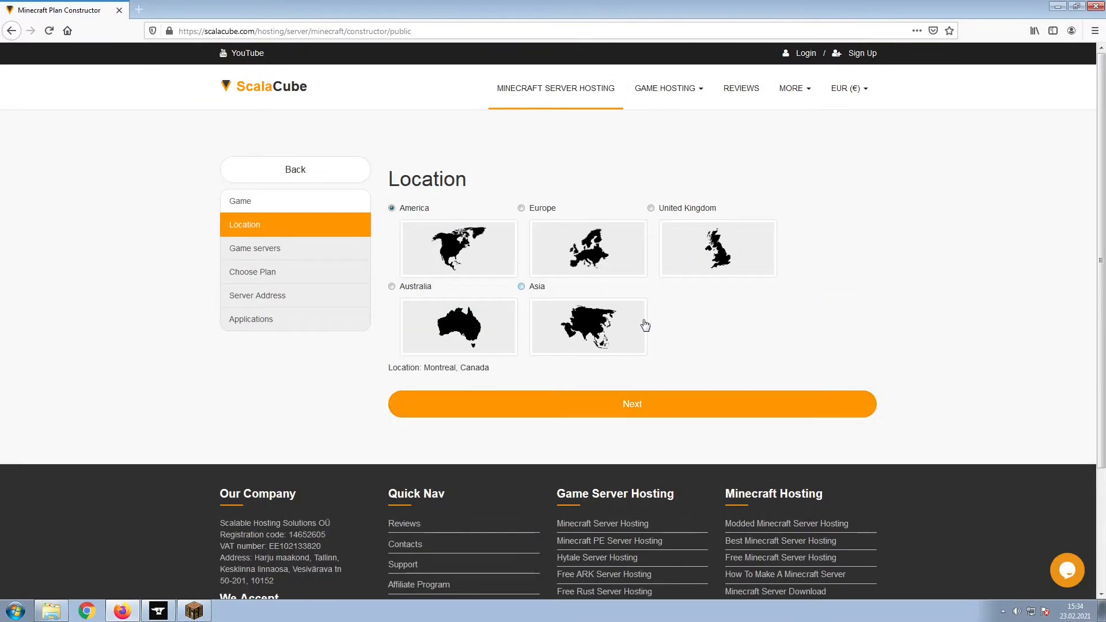
{"action": "mouse_move", "coordinate": [675, 325]}
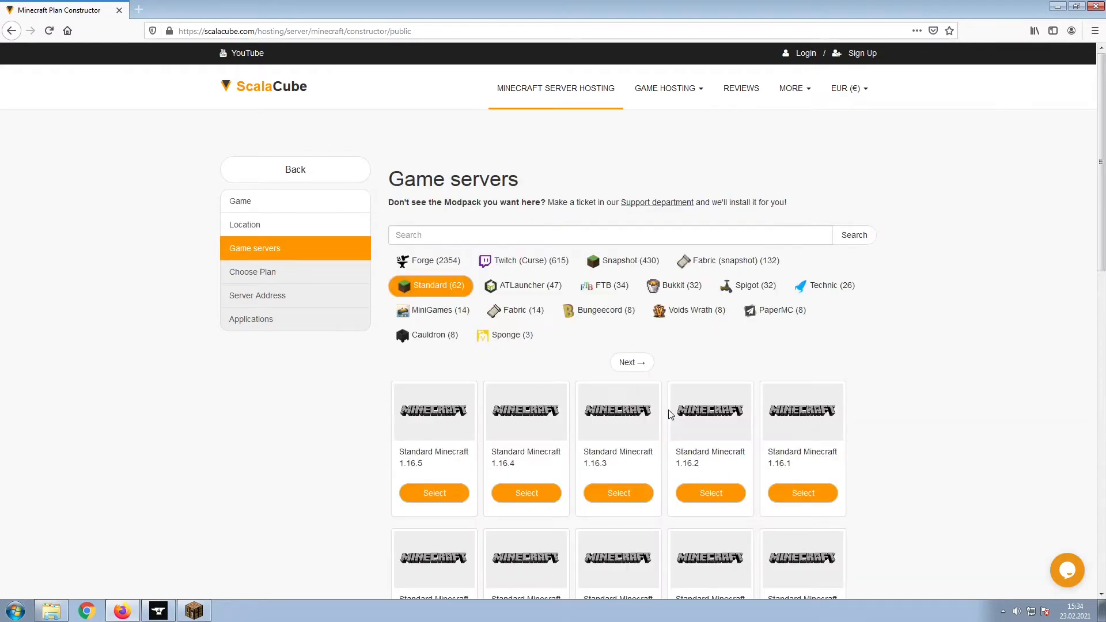
{"action": "type", "text": "Modded one block"}
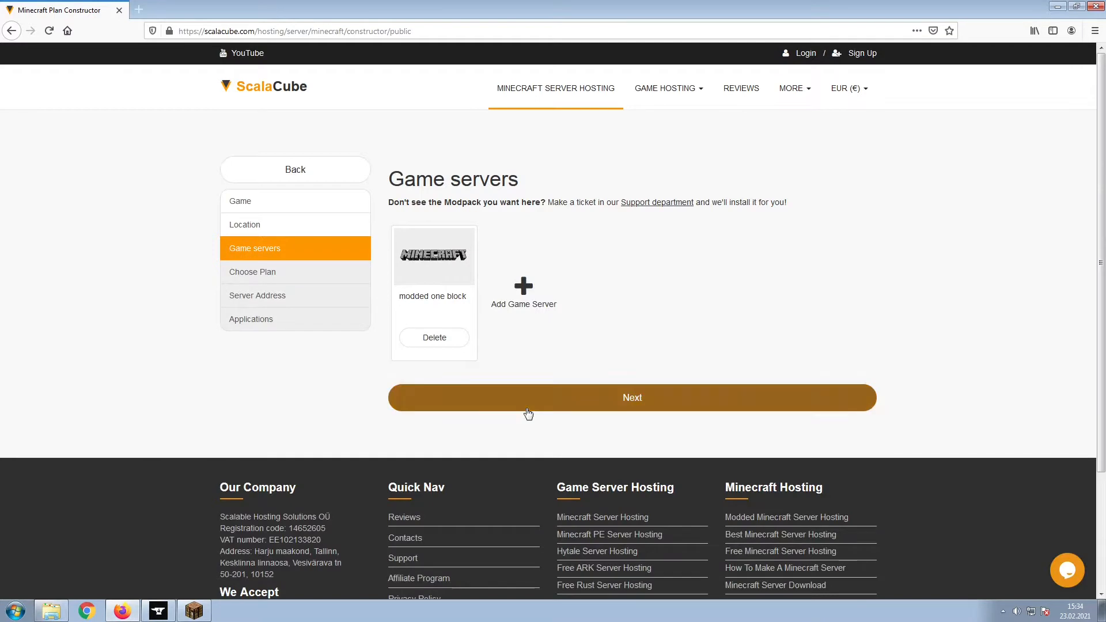
- Choose the recommended Minecraft VPS 3G plan, skipping the server address step
{"action": "left_click", "coordinate": [632, 397]}
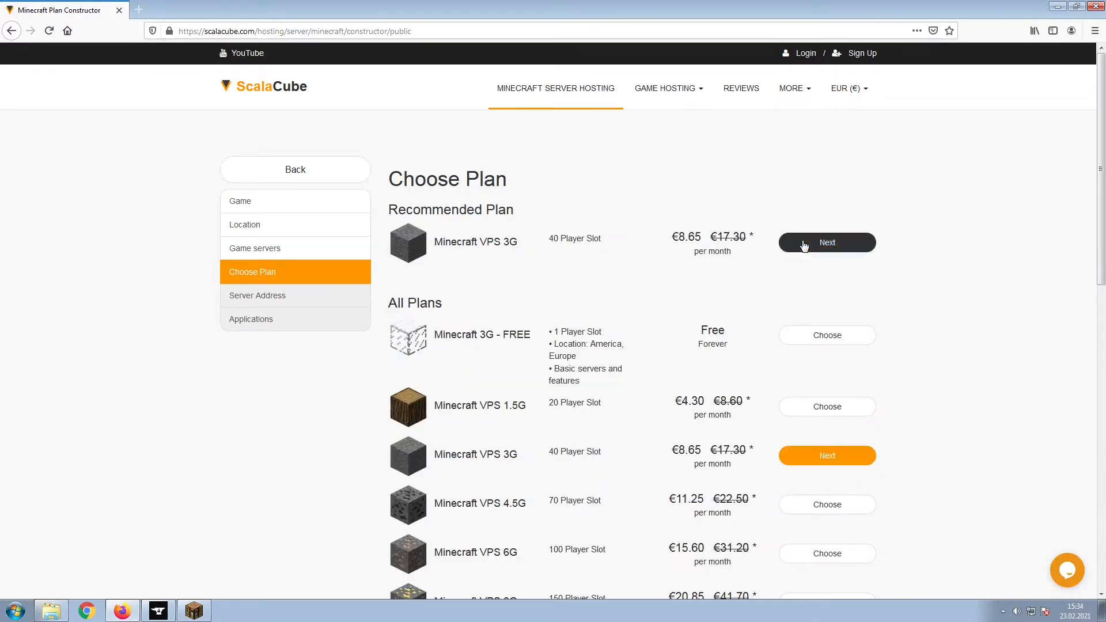
{"action": "left_click", "coordinate": [827, 243]}
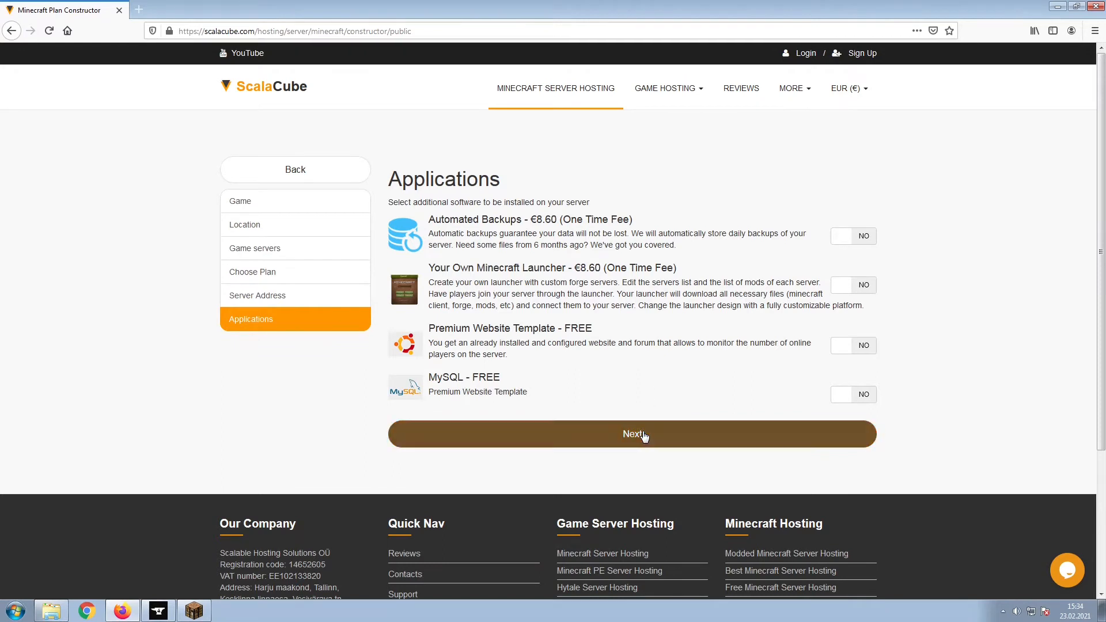
- Skip extra applications and pay for the €8.65 order with MINECRAFTDISCOUNT applied
{"action": "left_click", "coordinate": [631, 434]}
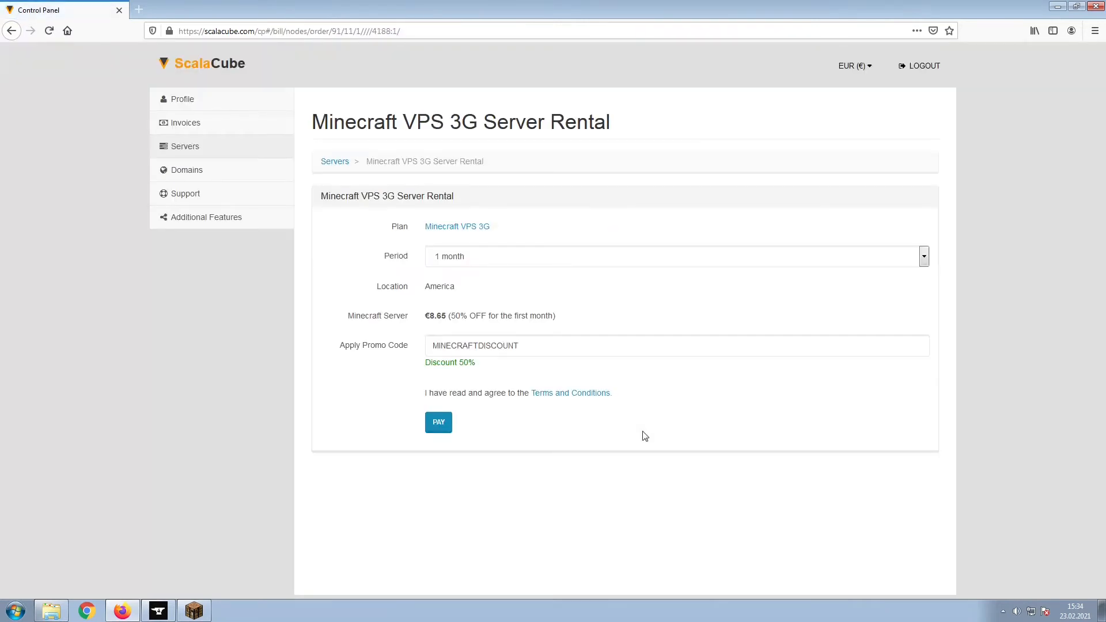
{"action": "mouse_move", "coordinate": [384, 419]}
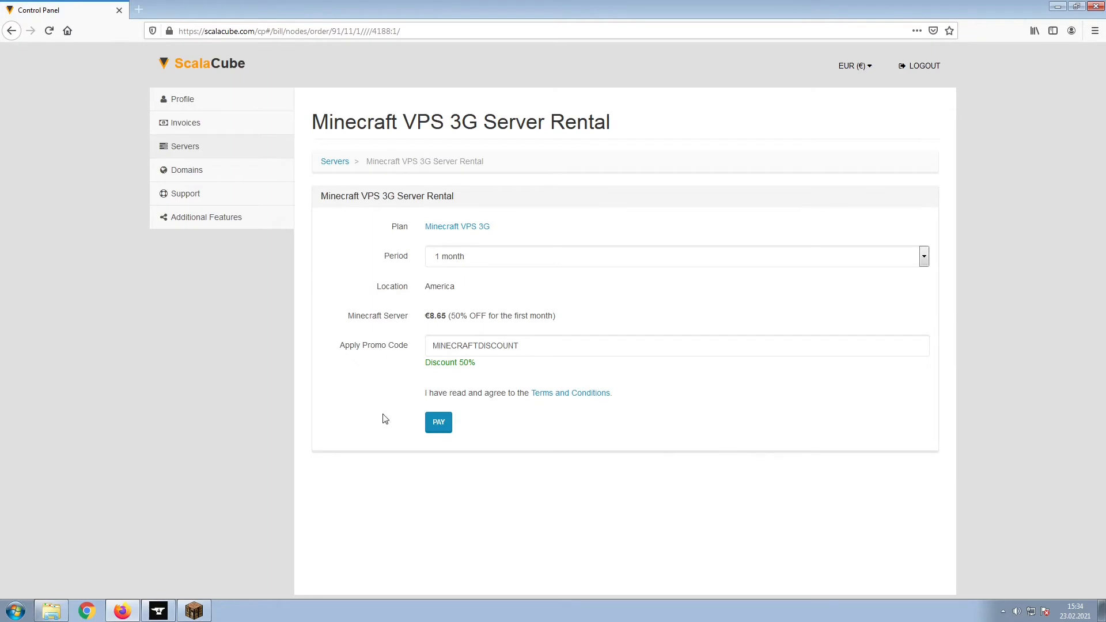
{"action": "left_click", "coordinate": [438, 421]}
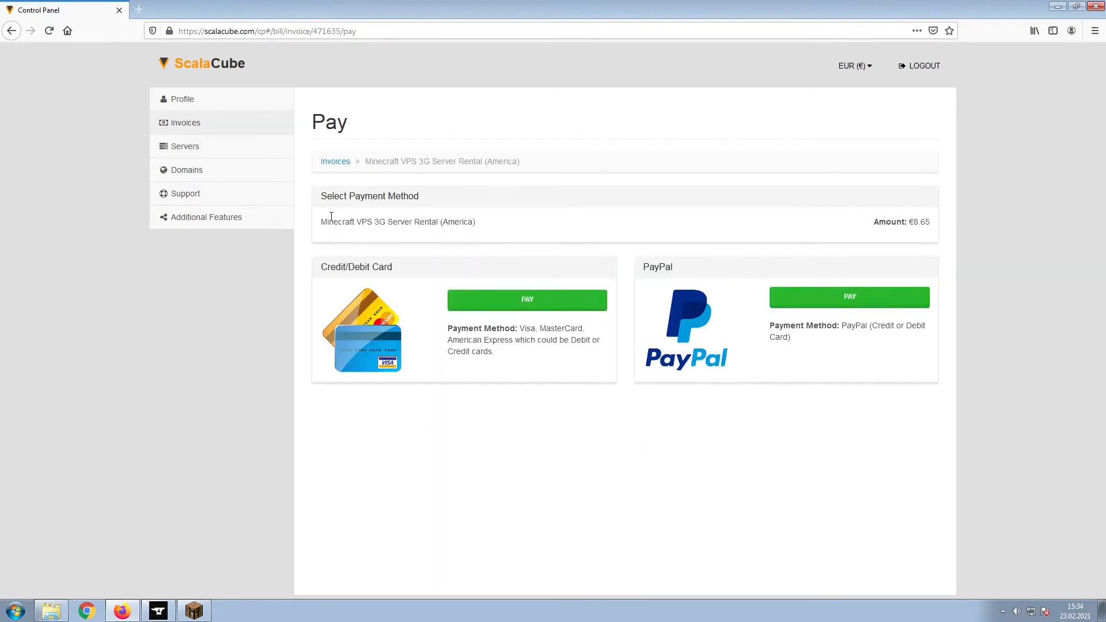
{"action": "mouse_move", "coordinate": [298, 146]}
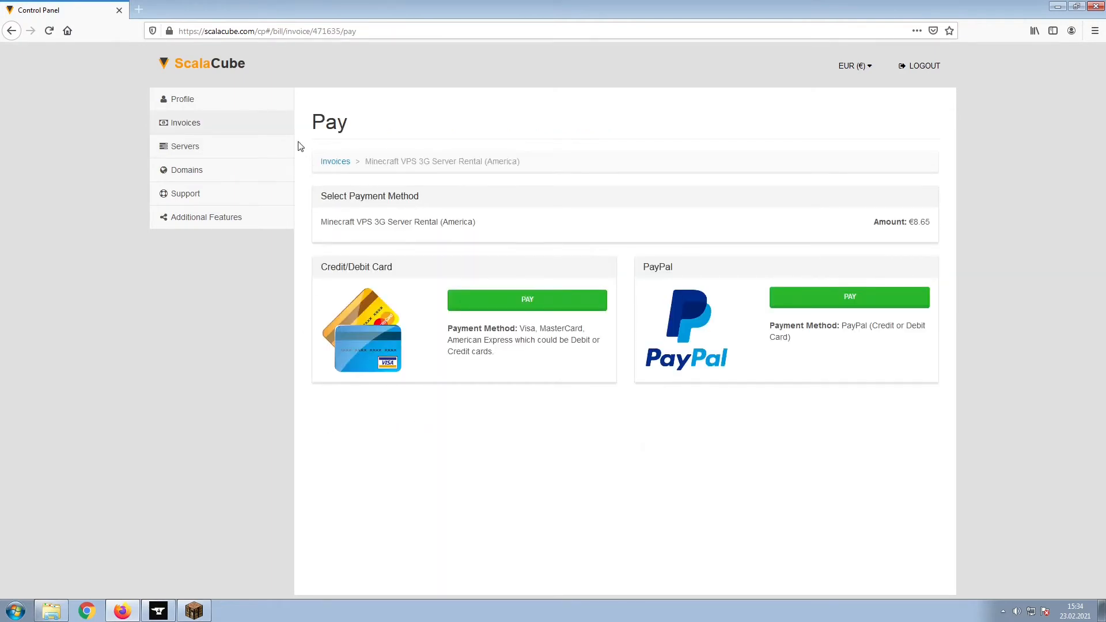
{"action": "mouse_move", "coordinate": [276, 153]}
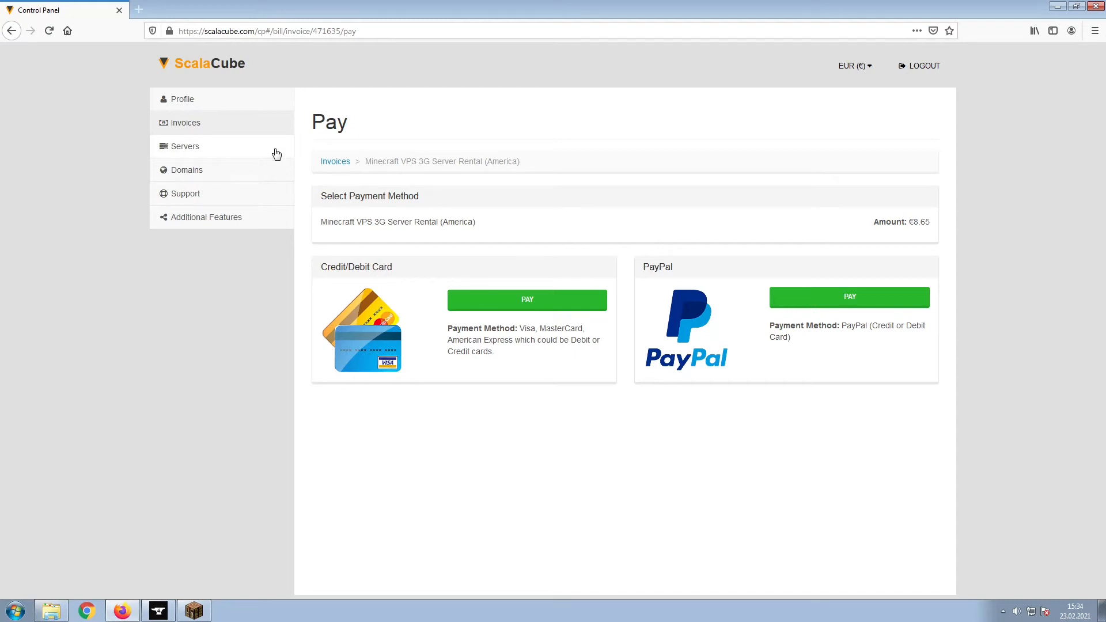
- Open the Zeta 10156 server's Minecraft game server and copy IP 51.68.52.193:2138
{"action": "left_click", "coordinate": [185, 146]}
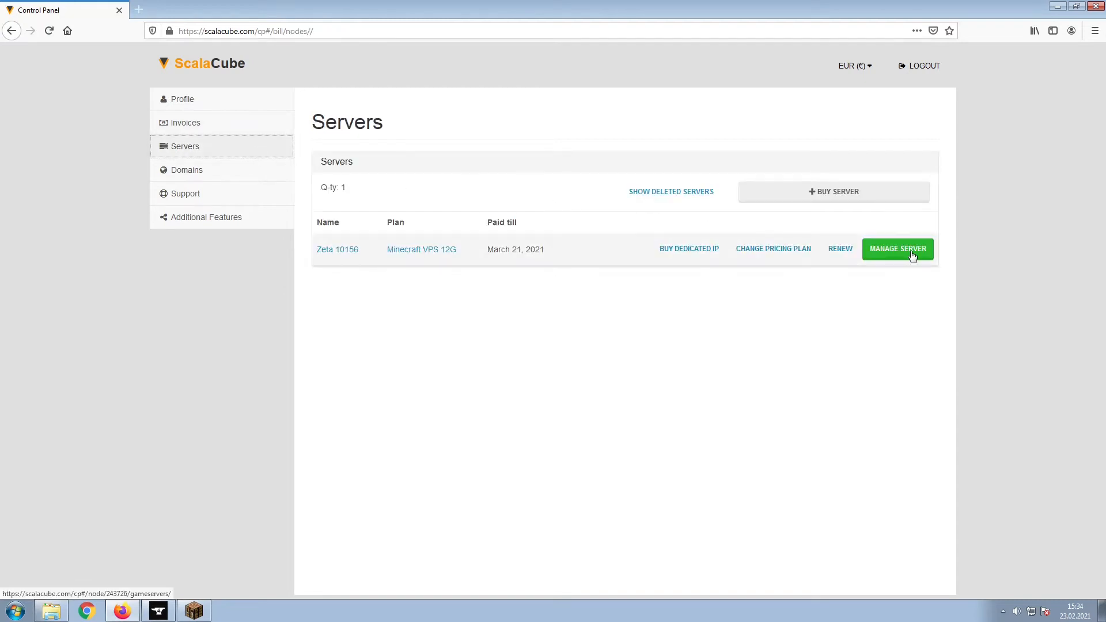
{"action": "left_click", "coordinate": [897, 248]}
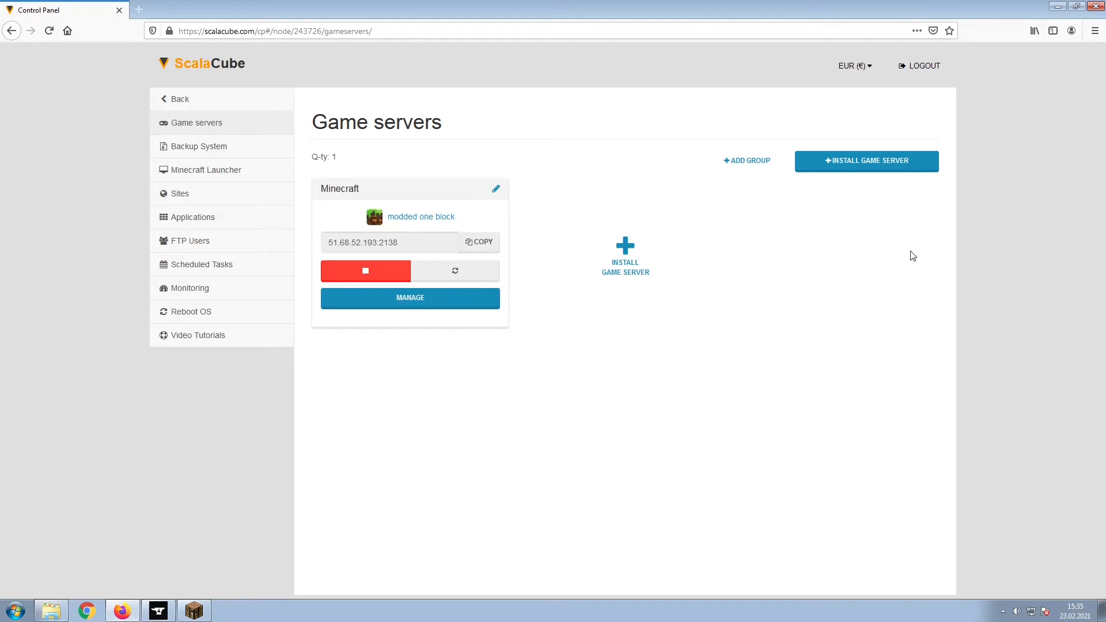
{"action": "left_click", "coordinate": [409, 298]}
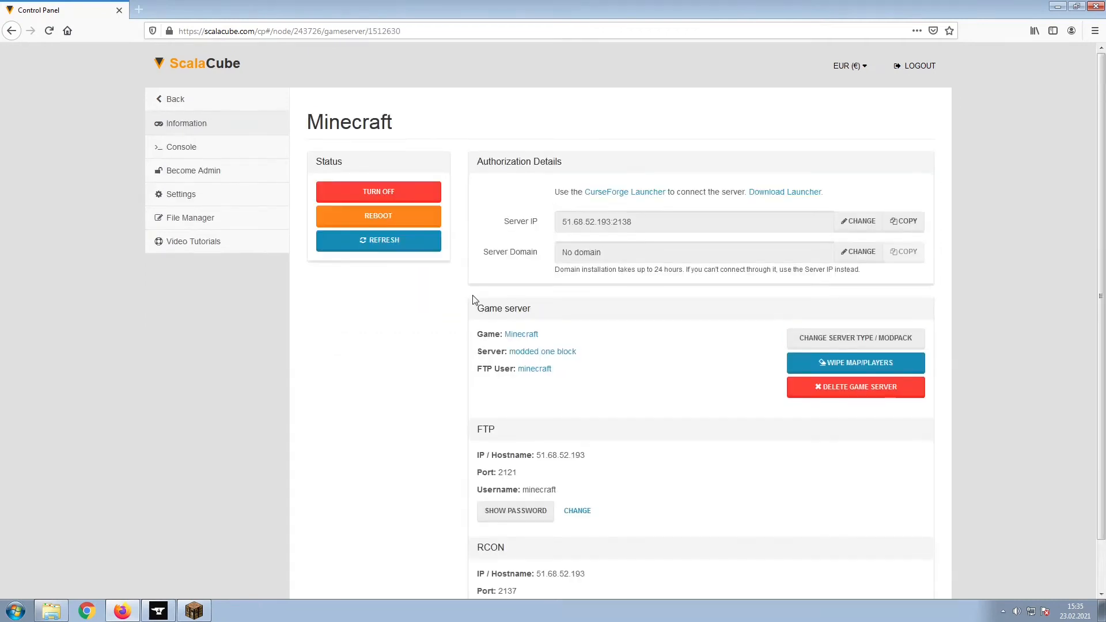
{"action": "mouse_move", "coordinate": [949, 224]}
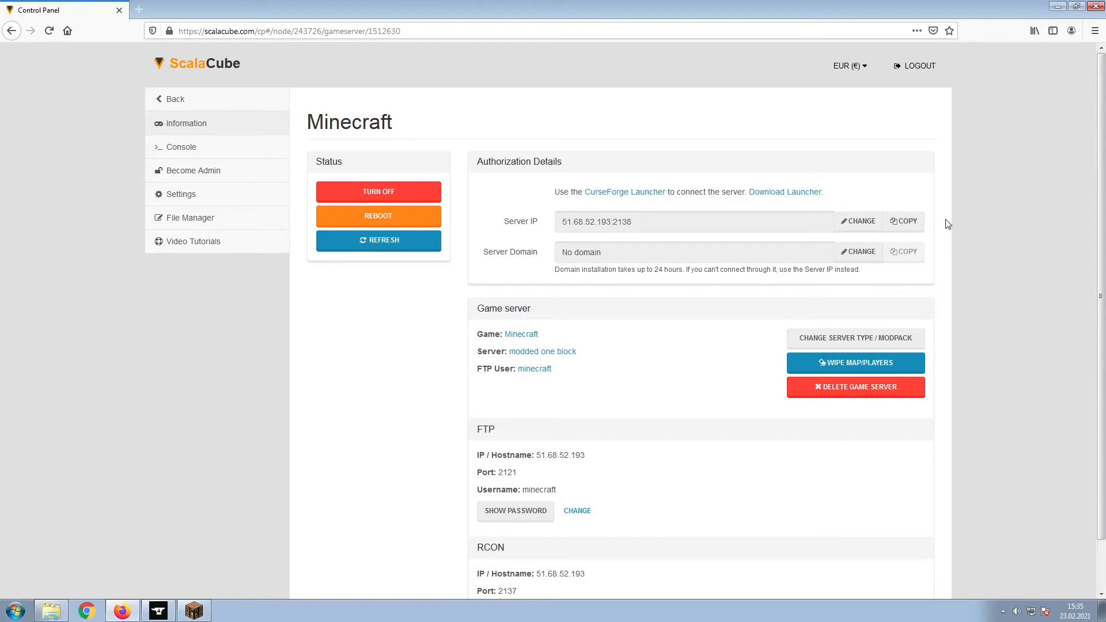
{"action": "left_click", "coordinate": [903, 221]}
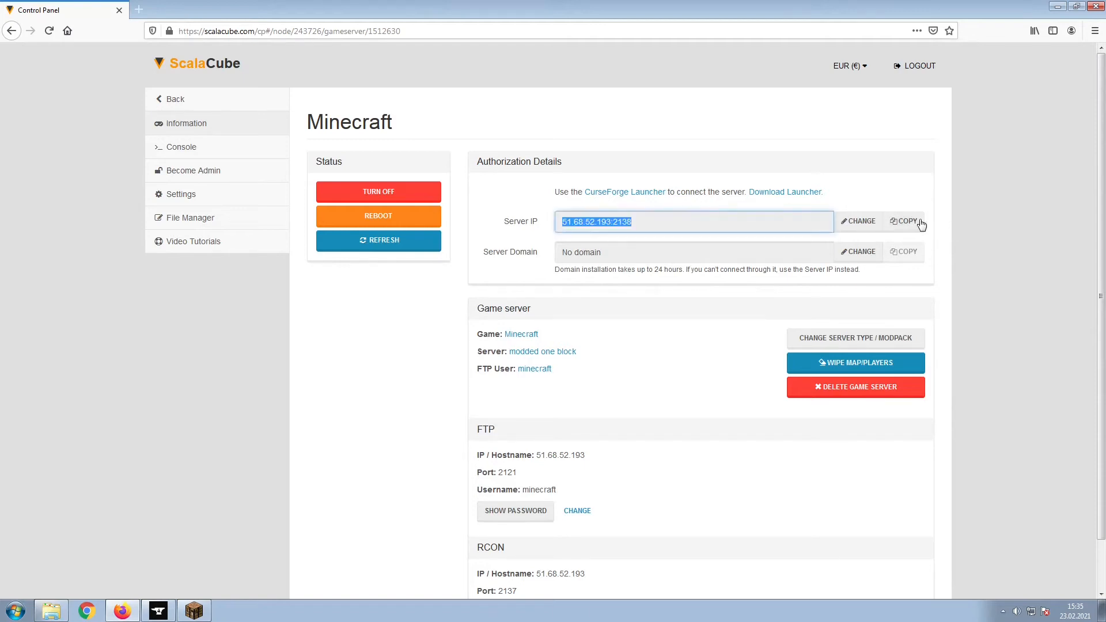